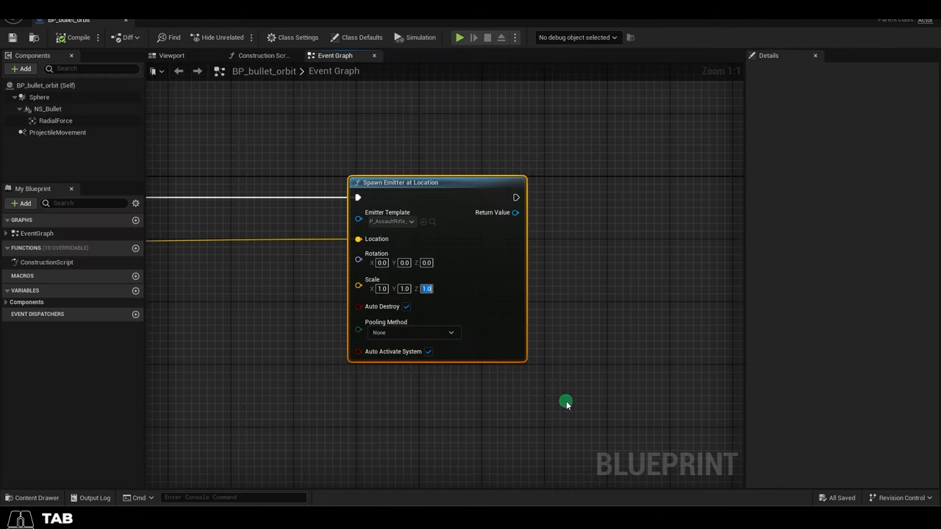
- Bring up the NS_MuzzleFlash system's Smoke emitter Initialize Particle module
left_click(403, 288)
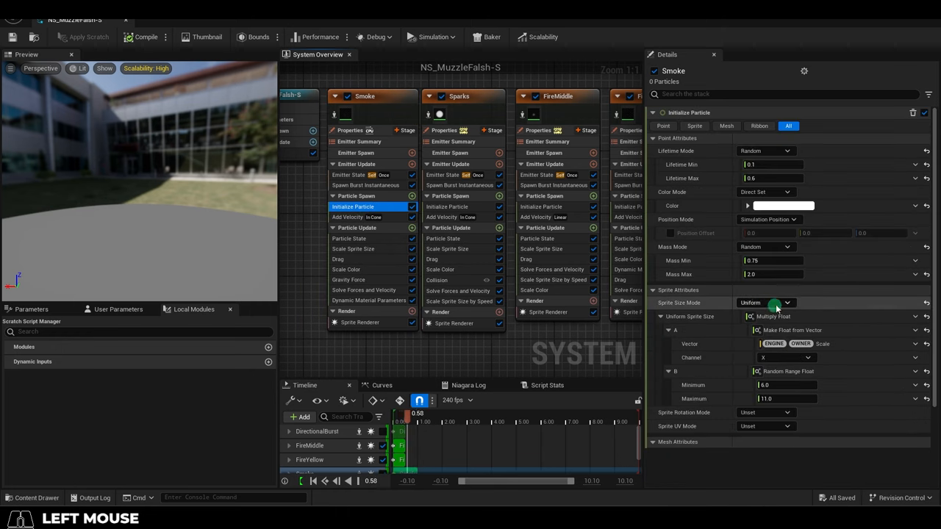
- Set Smoke's Sprite Size Mode to Uniform and feed its multiplier with Make Float from Vector
left_click(447, 206)
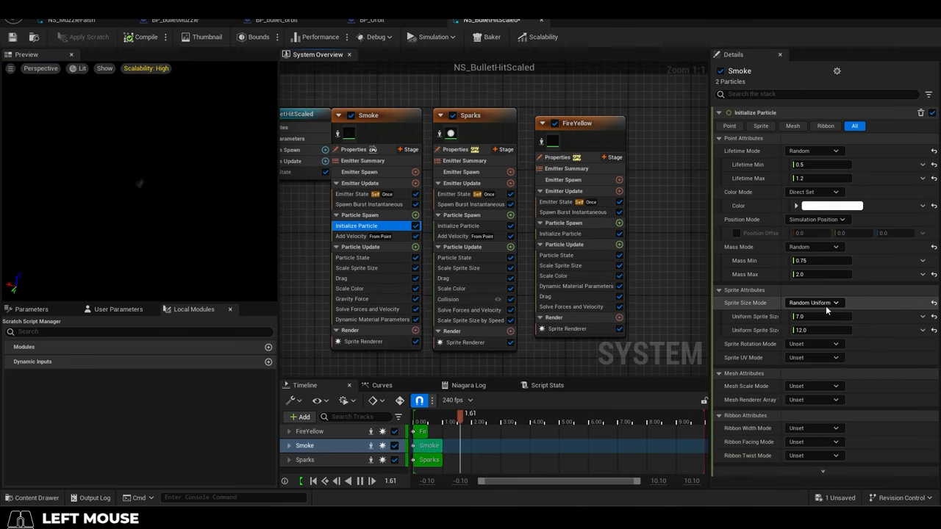
left_click(812, 303)
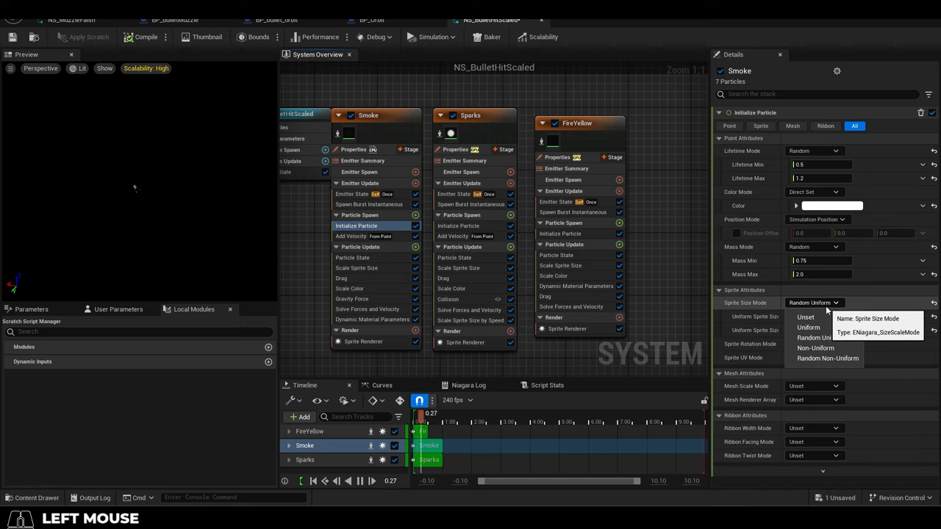
left_click(807, 326)
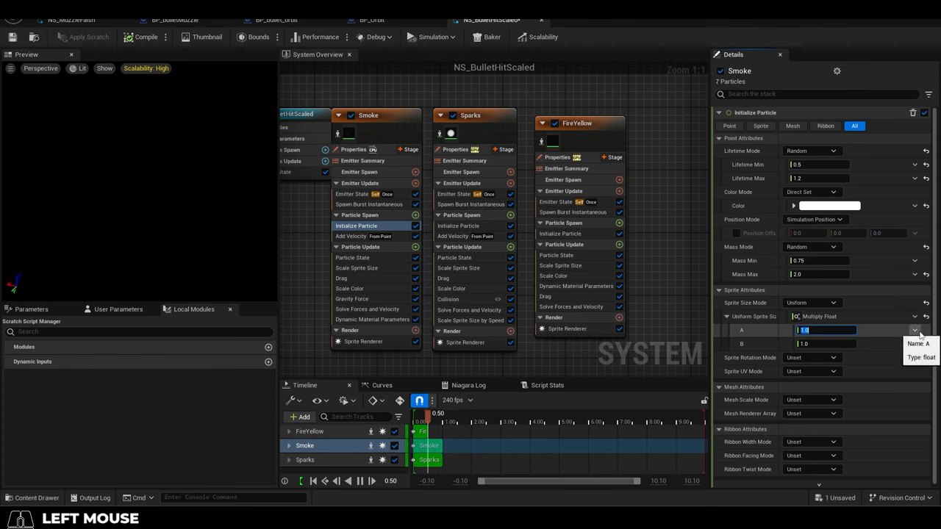
type("make float from vector")
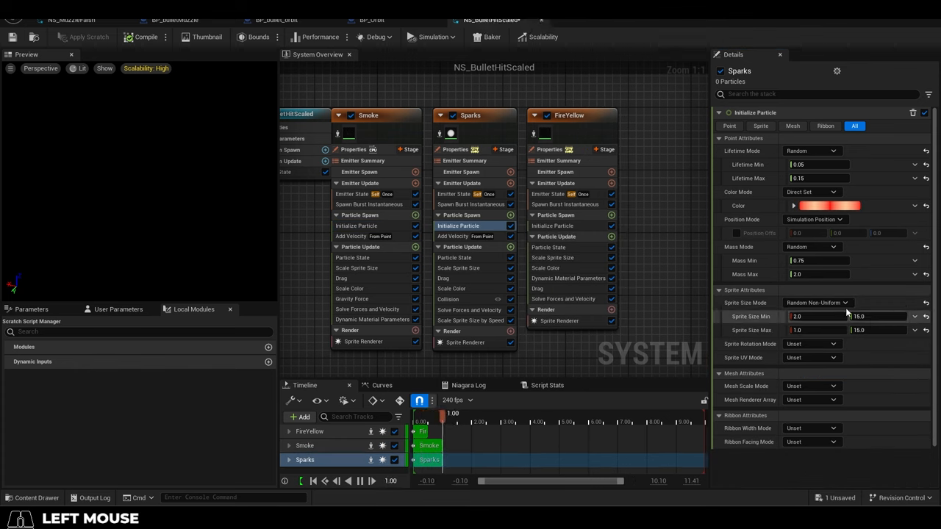
- Set Sparks' Sprite Size Mode to Non-Uniform with a float-from-vector multiplier, then reach BP_BulletMuzzle's graph
left_click(812, 303)
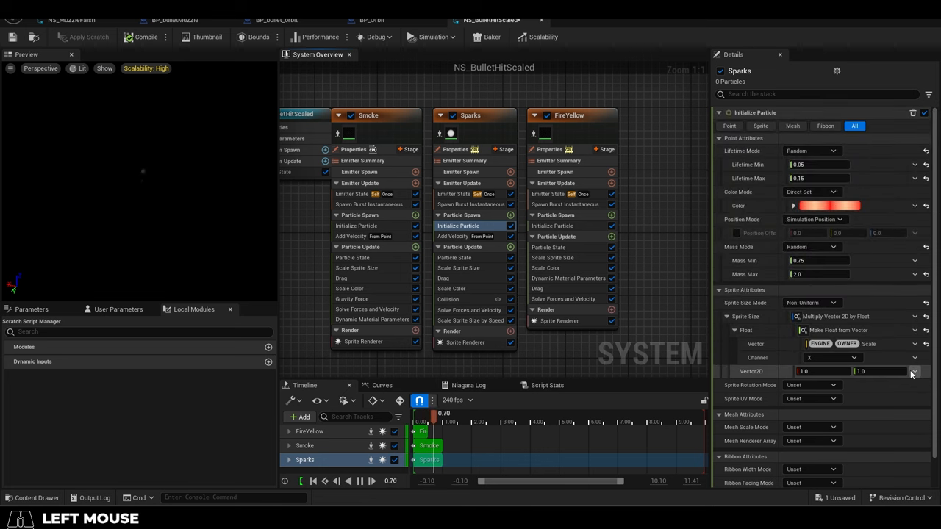
left_click(914, 371)
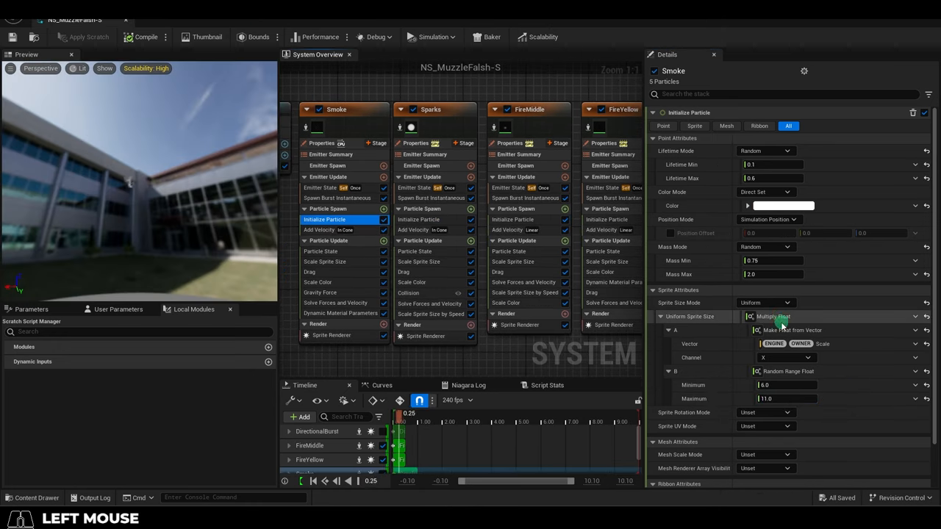
left_click(511, 219)
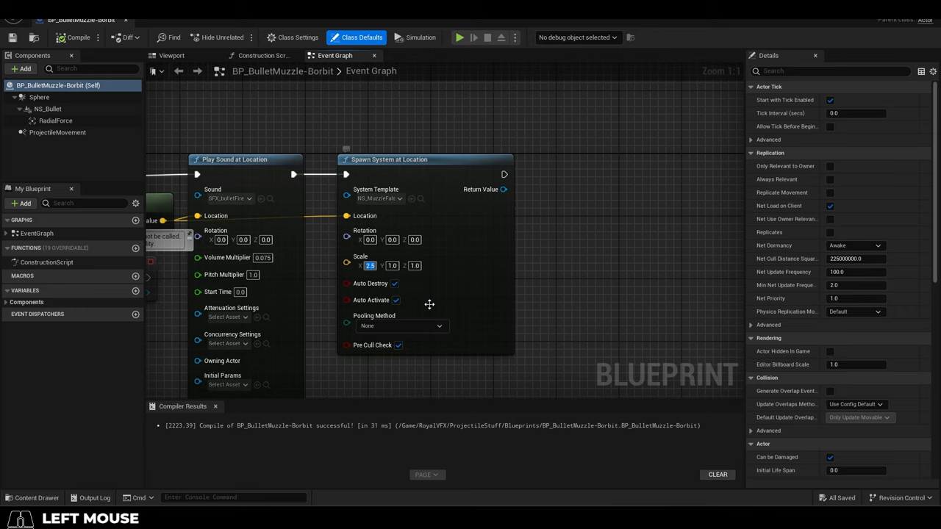
- Enter 11 into the Spawn System at Location node's scale fields and confirm
type("11")
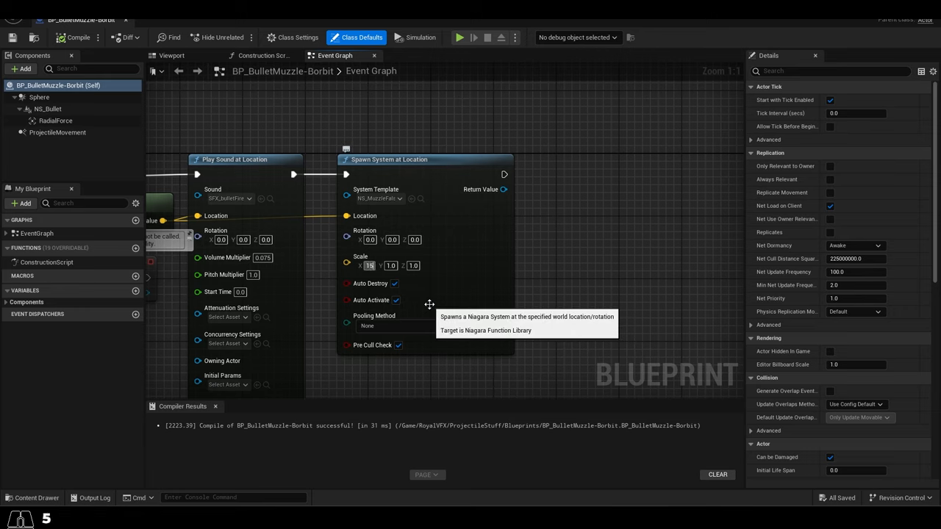
left_click(459, 38)
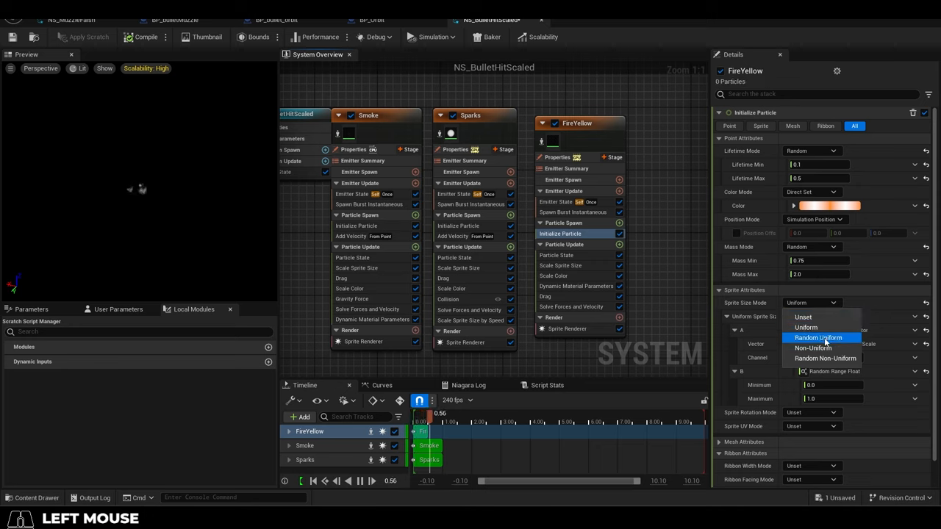
- Choose a Sprite Size Mode for FireYellow's Initialize Particle module
left_click(817, 337)
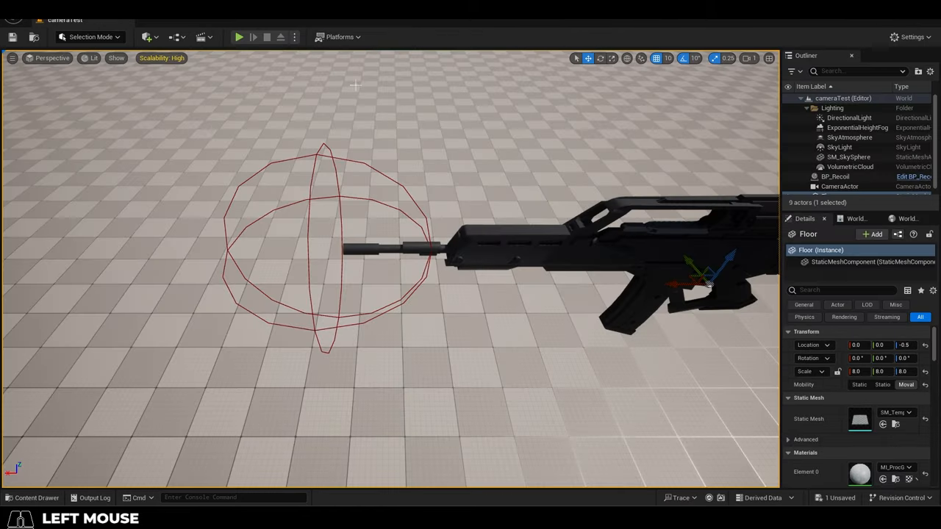
- Start Play In Editor to watch the rifle fire its muzzle flash
left_click(238, 36)
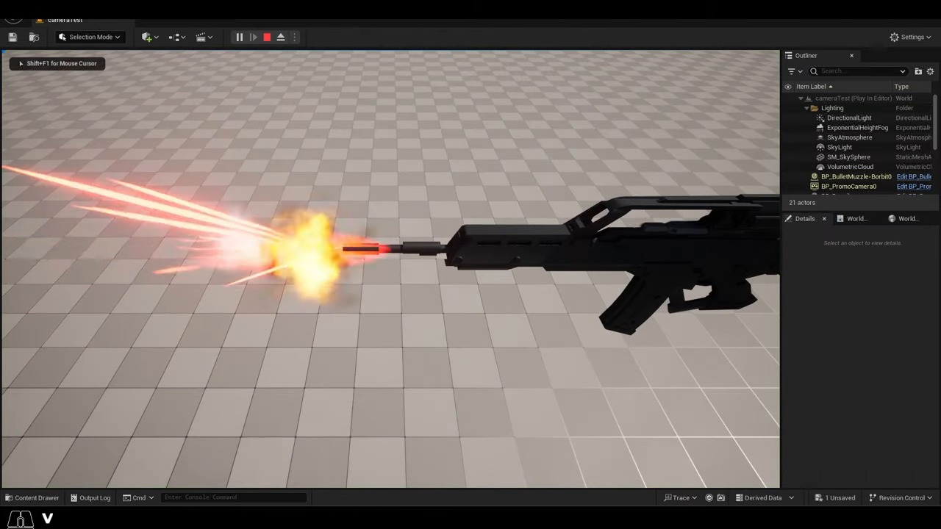